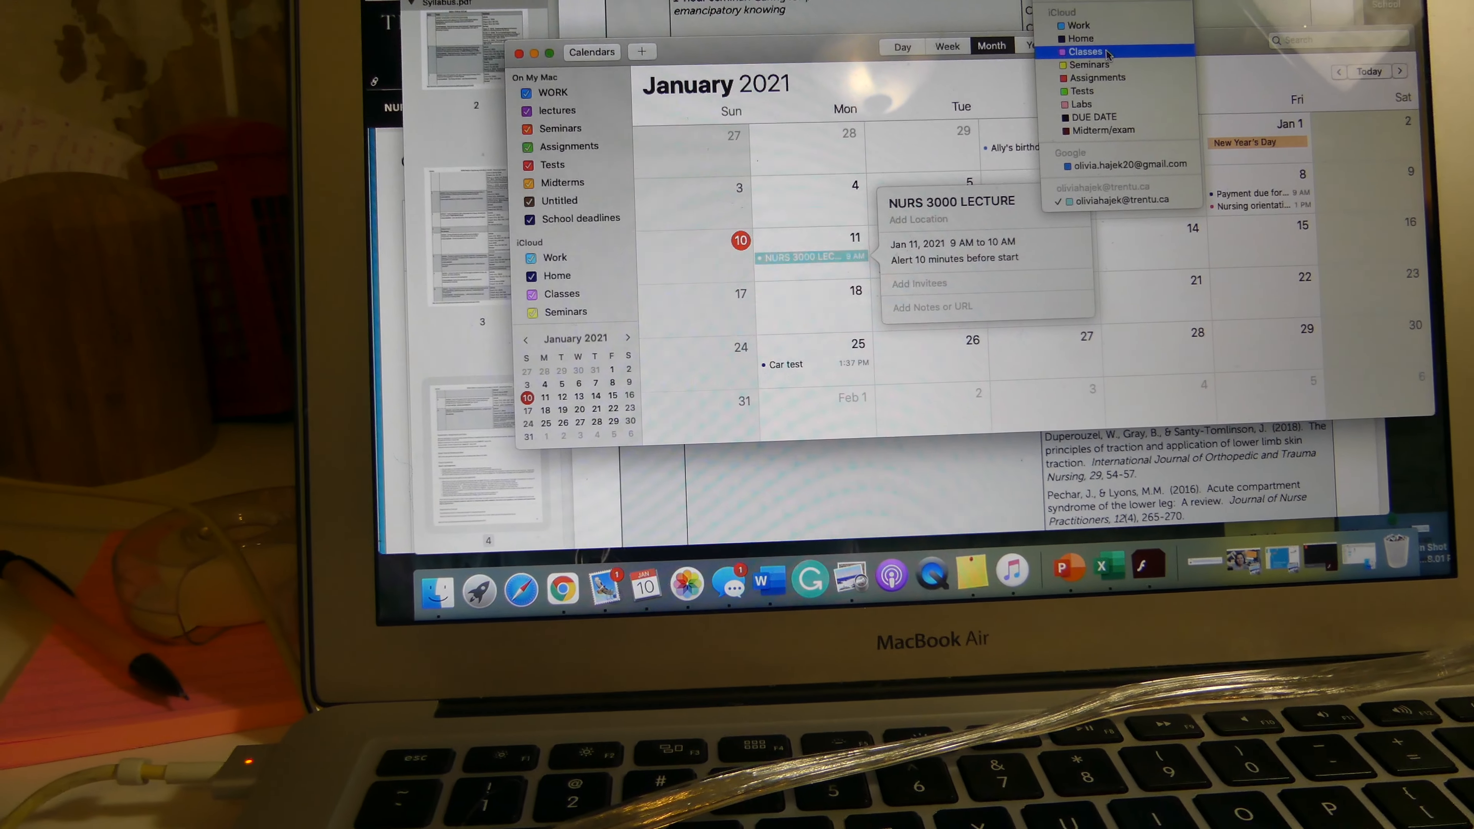
File the January 11 NURS 3000 LECTURE under Classes and set it to 8–10 AM.
{"action": "left_click", "coordinate": [1084, 51]}
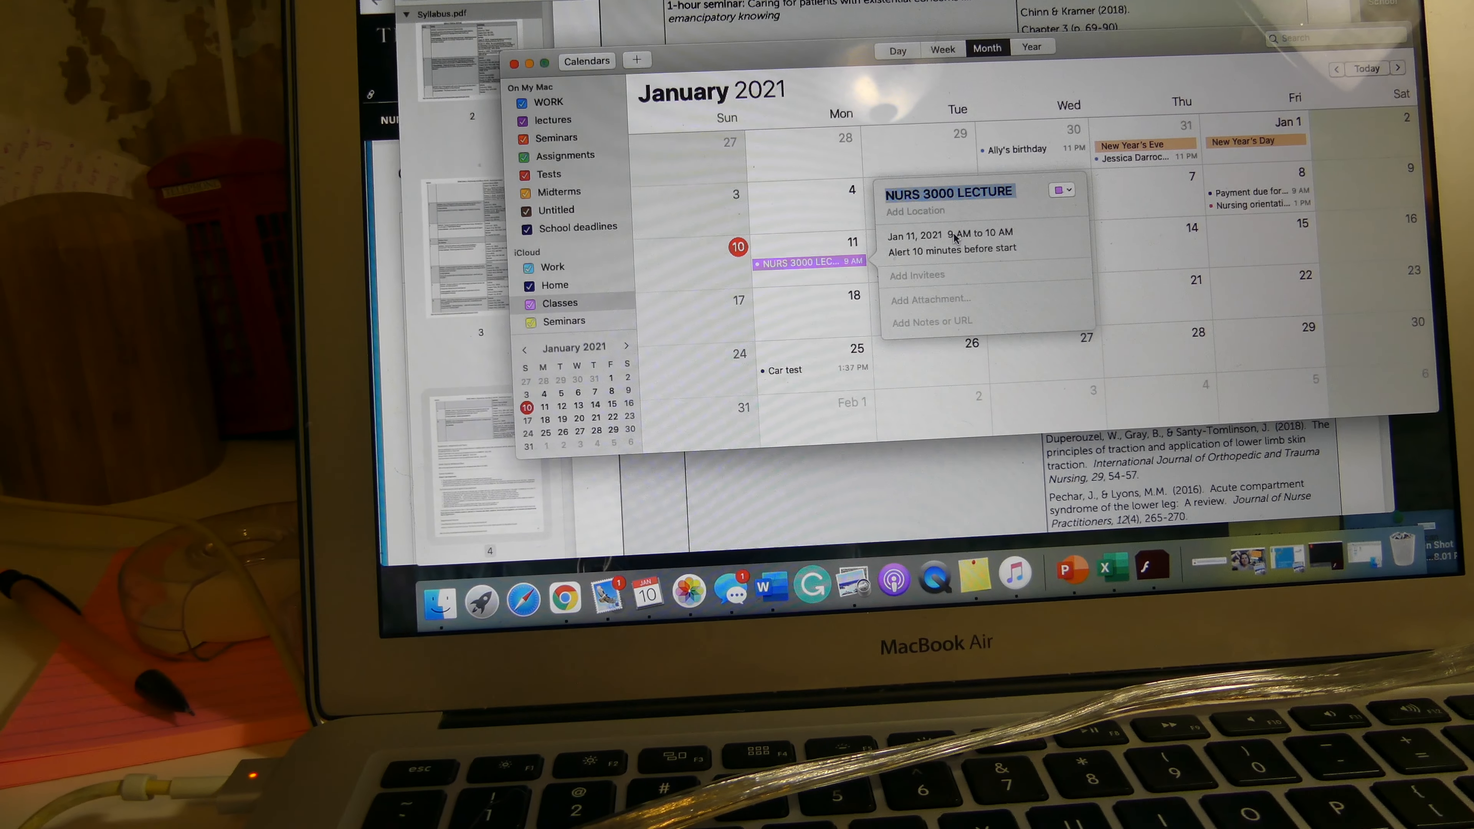
{"action": "left_click", "coordinate": [953, 236]}
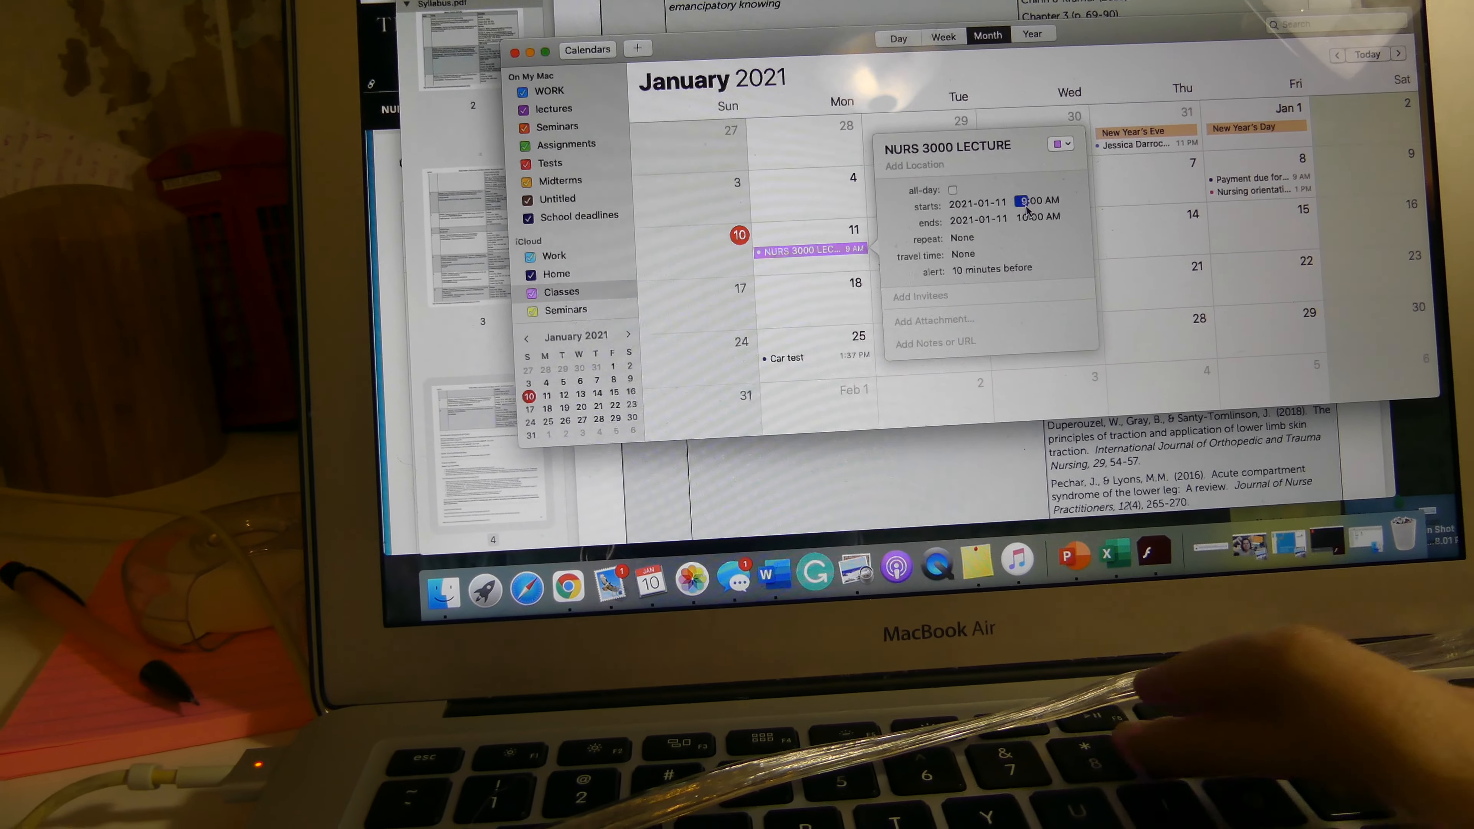
{"action": "left_click", "coordinate": [1028, 218]}
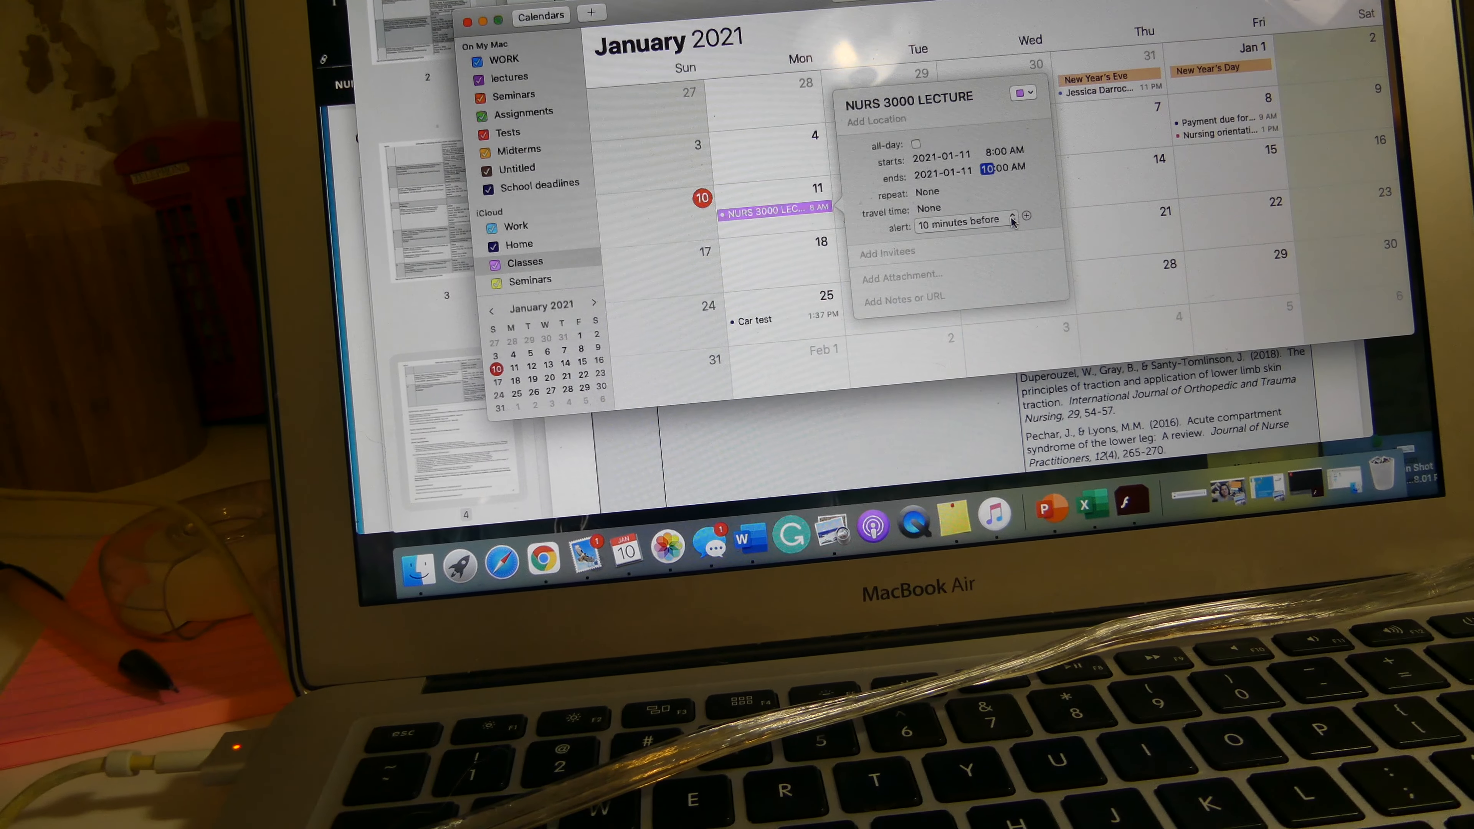
{"action": "left_click", "coordinate": [927, 192]}
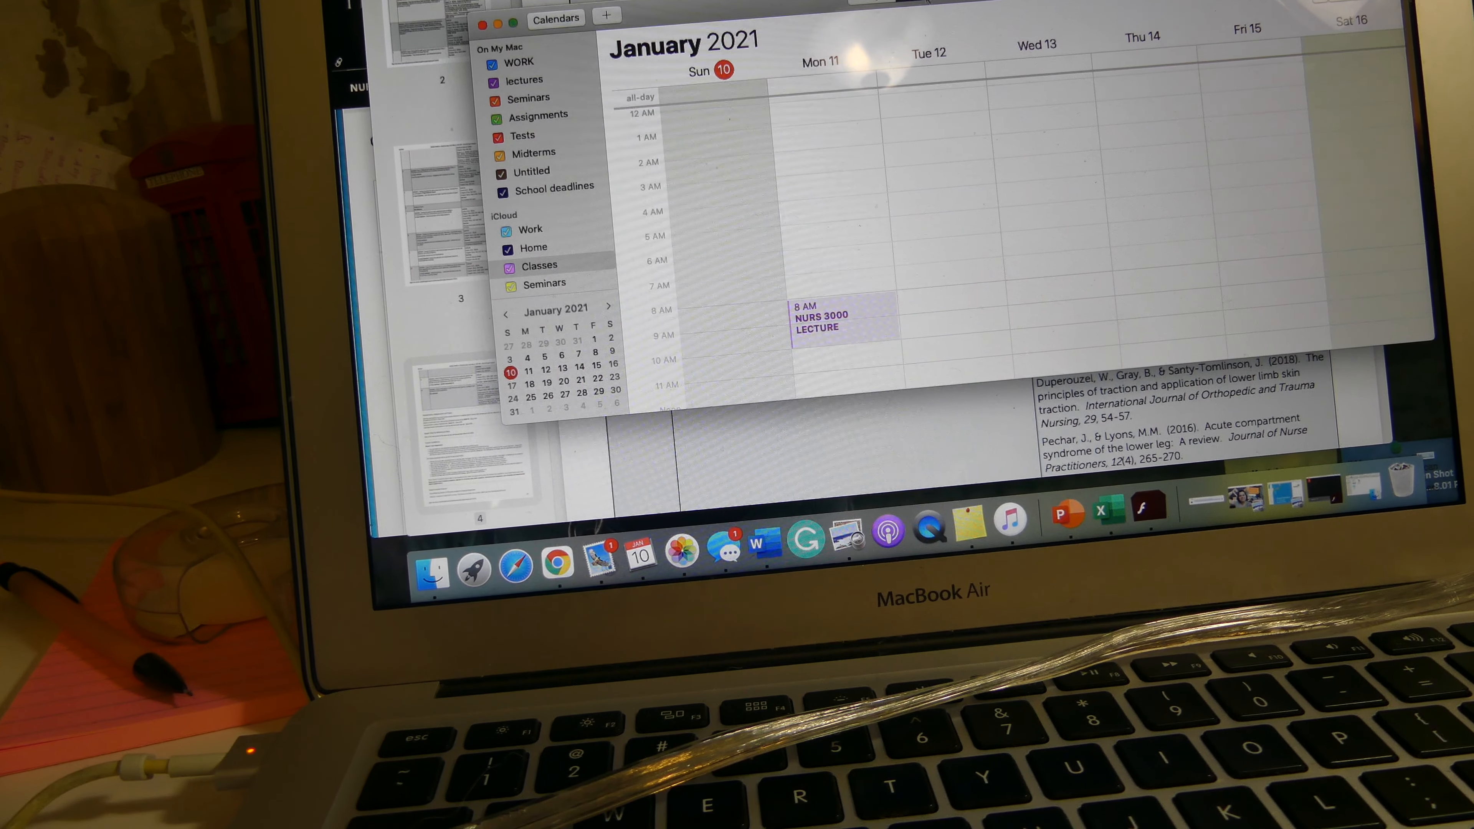
Set the NURS 3000 LECTURE to repeat every week and dismiss its details.
{"action": "scroll", "scroll_direction": "down", "scroll_amount": 3}
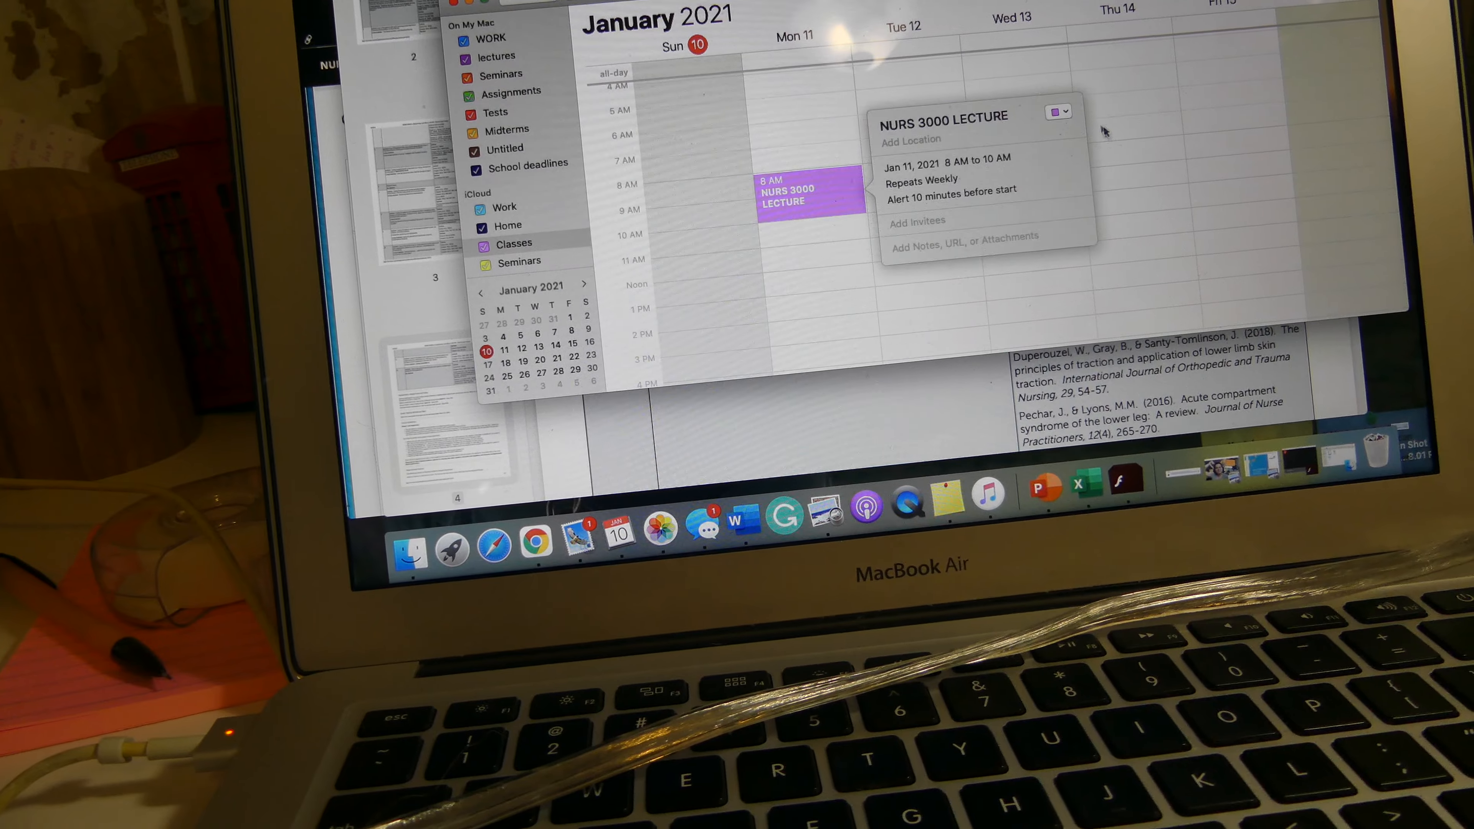
{"action": "left_click", "coordinate": [1063, 112]}
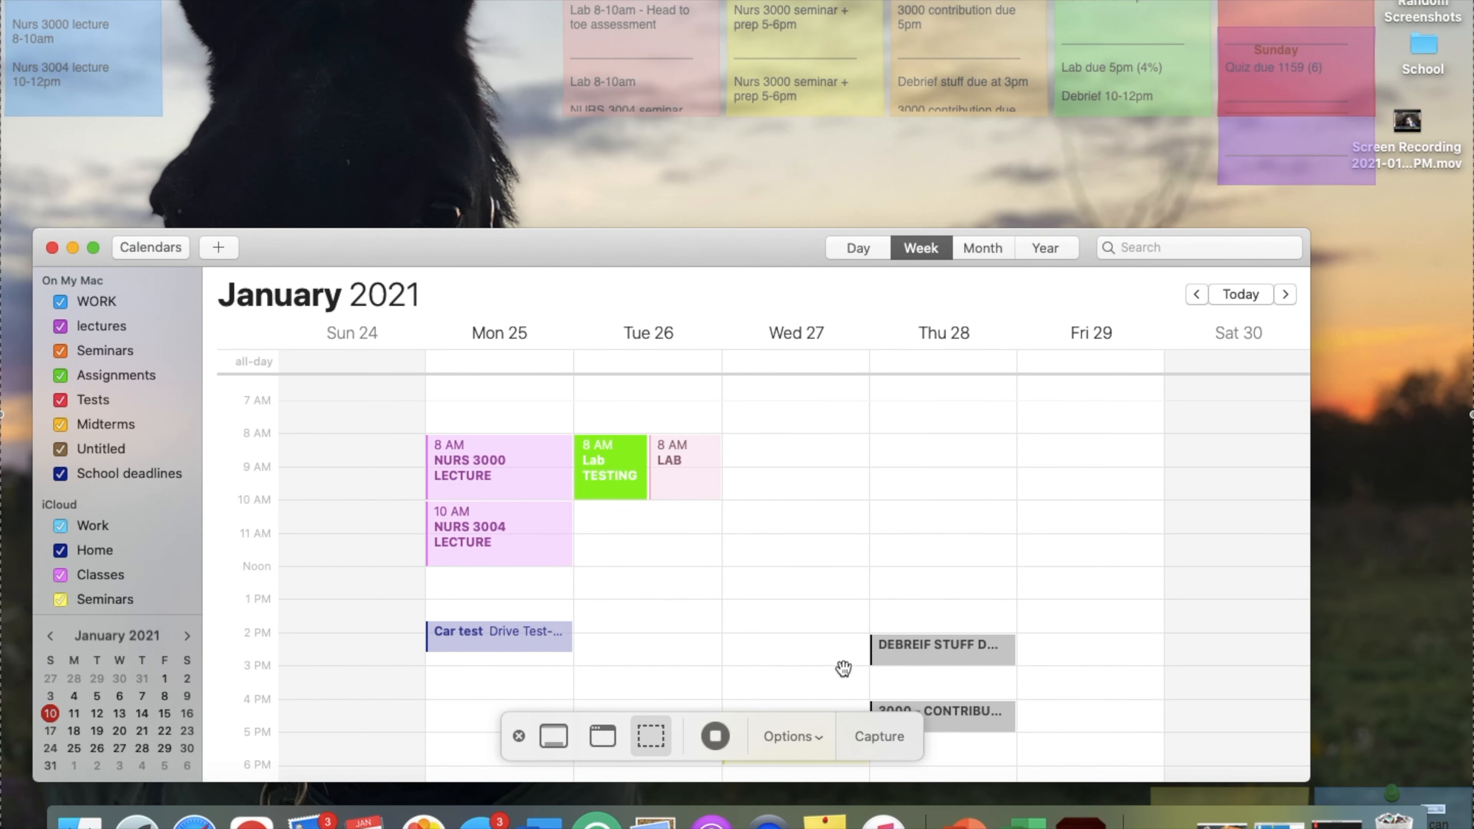
{"action": "mouse_move", "coordinate": [684, 587]}
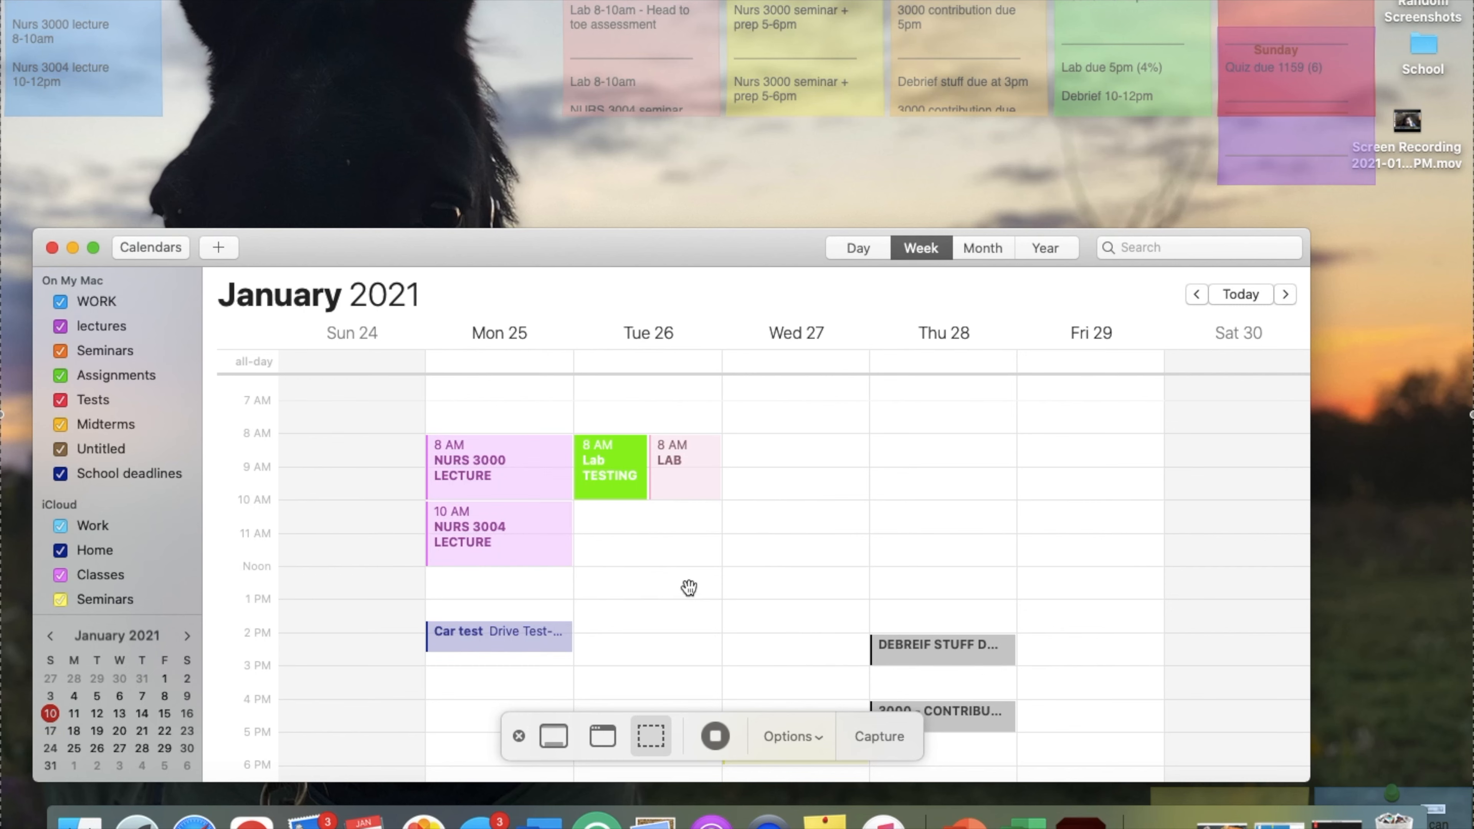
{"action": "mouse_move", "coordinate": [717, 562]}
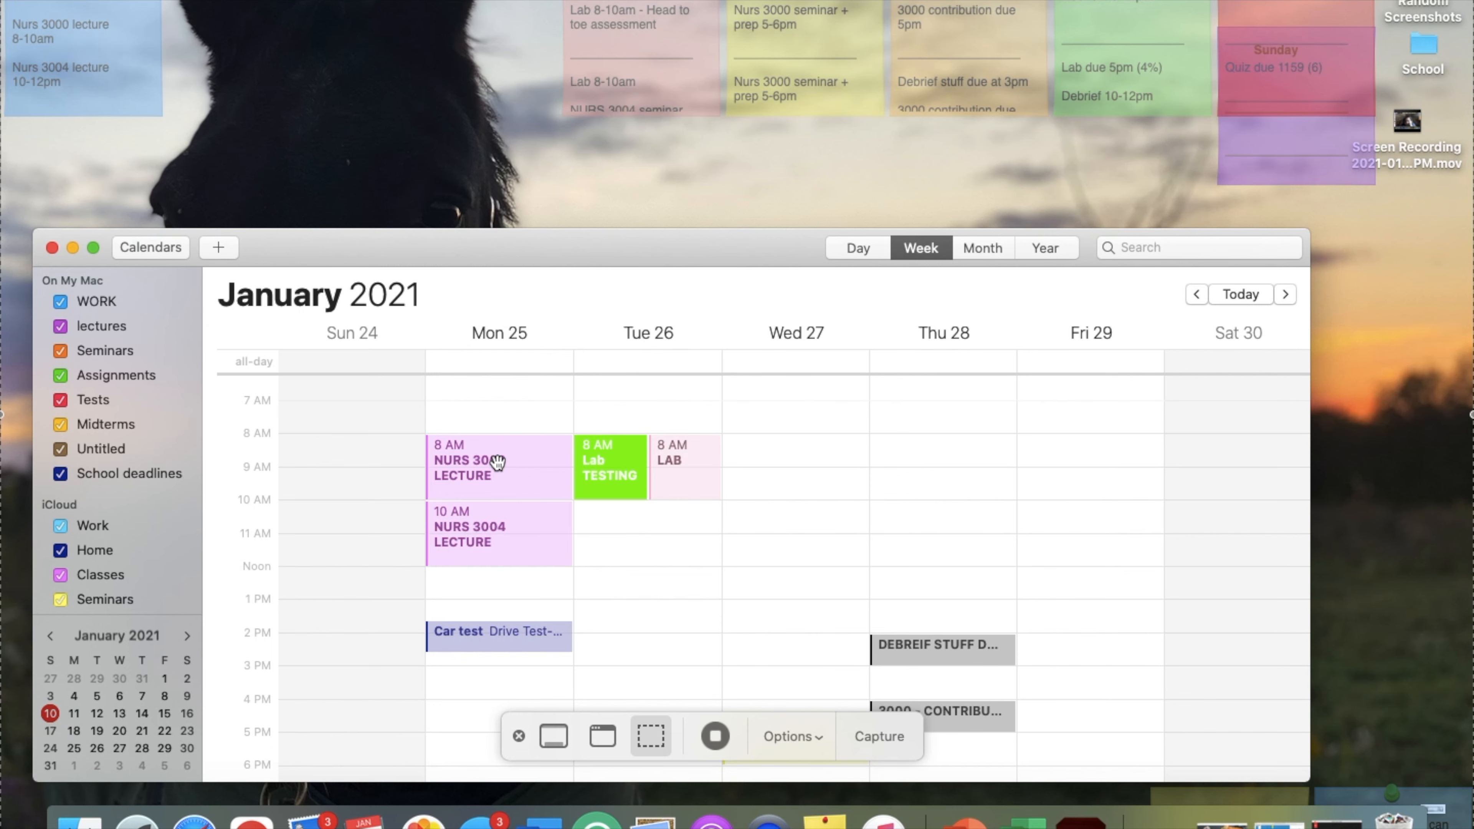
{"action": "mouse_move", "coordinate": [497, 460]}
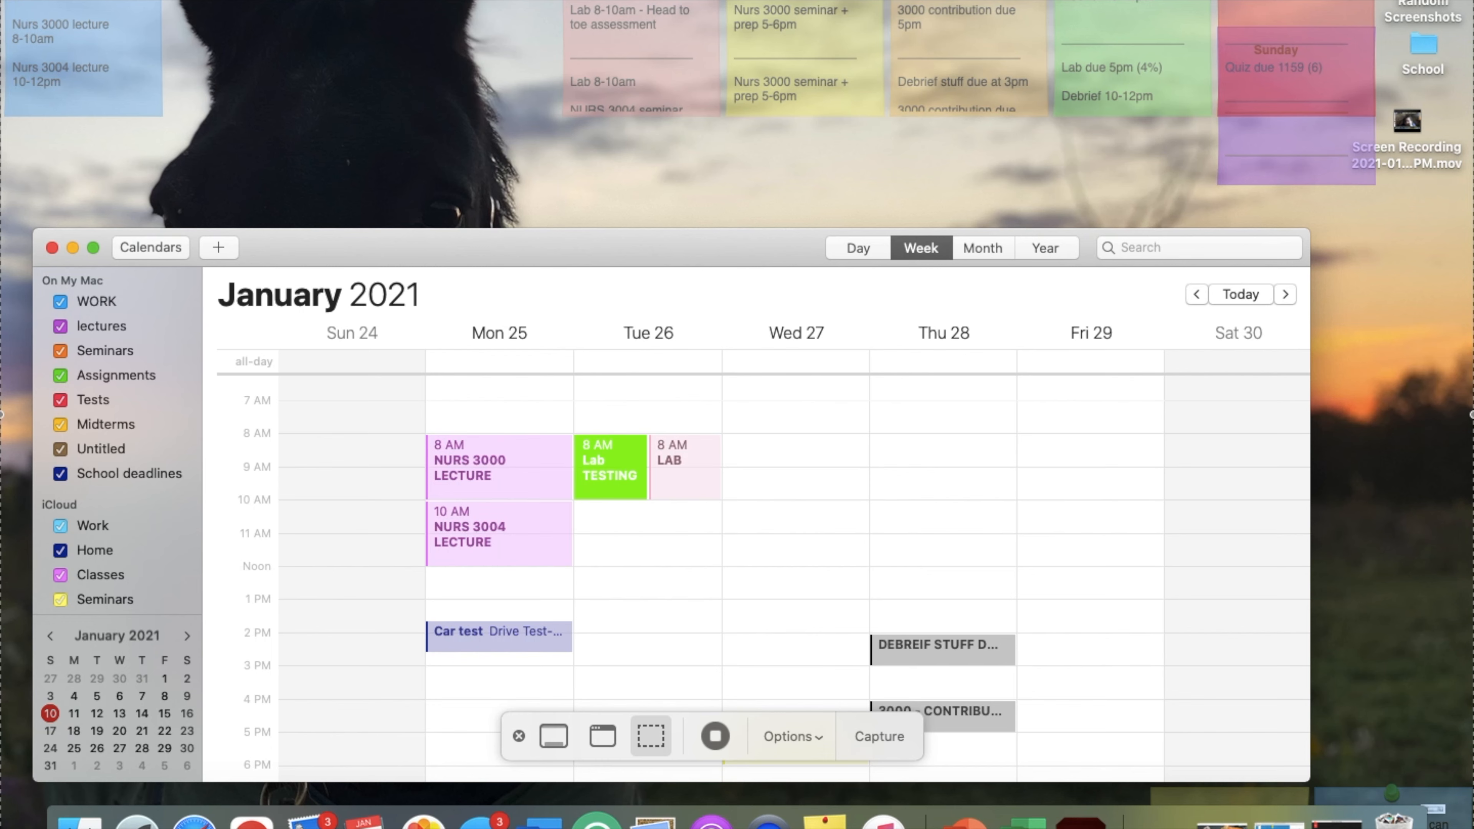
{"action": "mouse_move", "coordinate": [744, 21]}
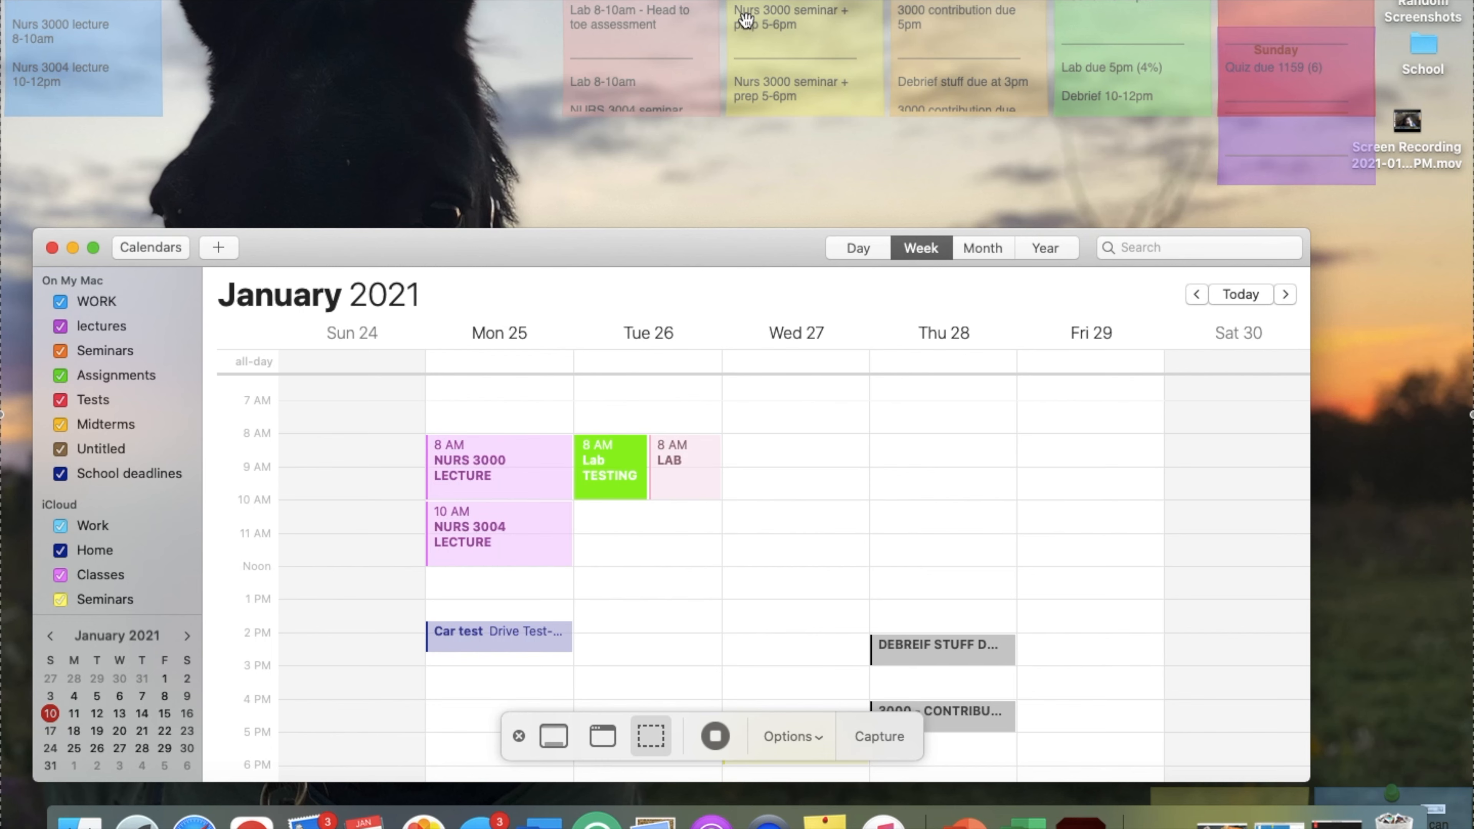
{"action": "mouse_move", "coordinate": [119, 45]}
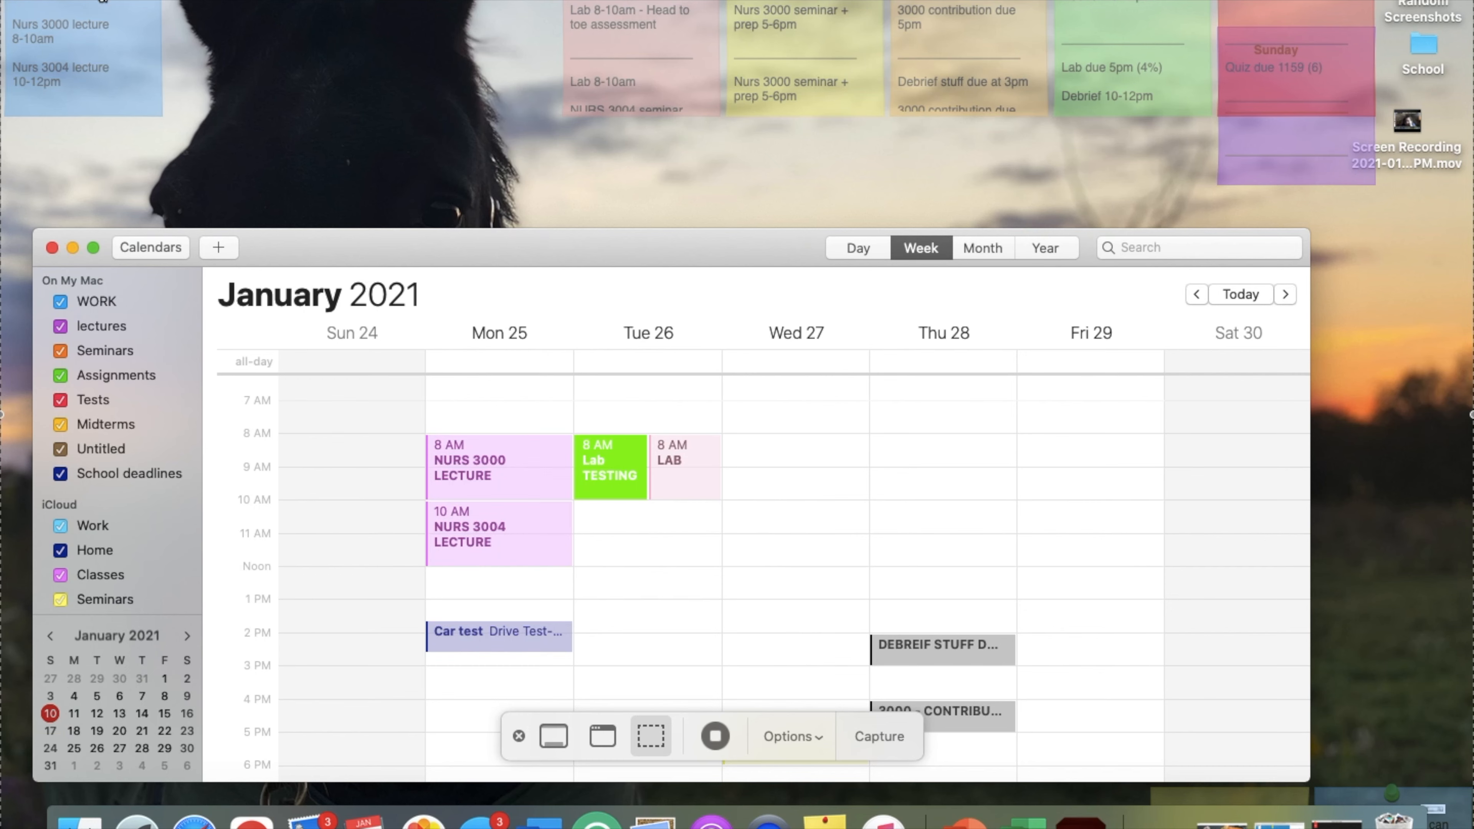
{"action": "mouse_move", "coordinate": [124, 47]}
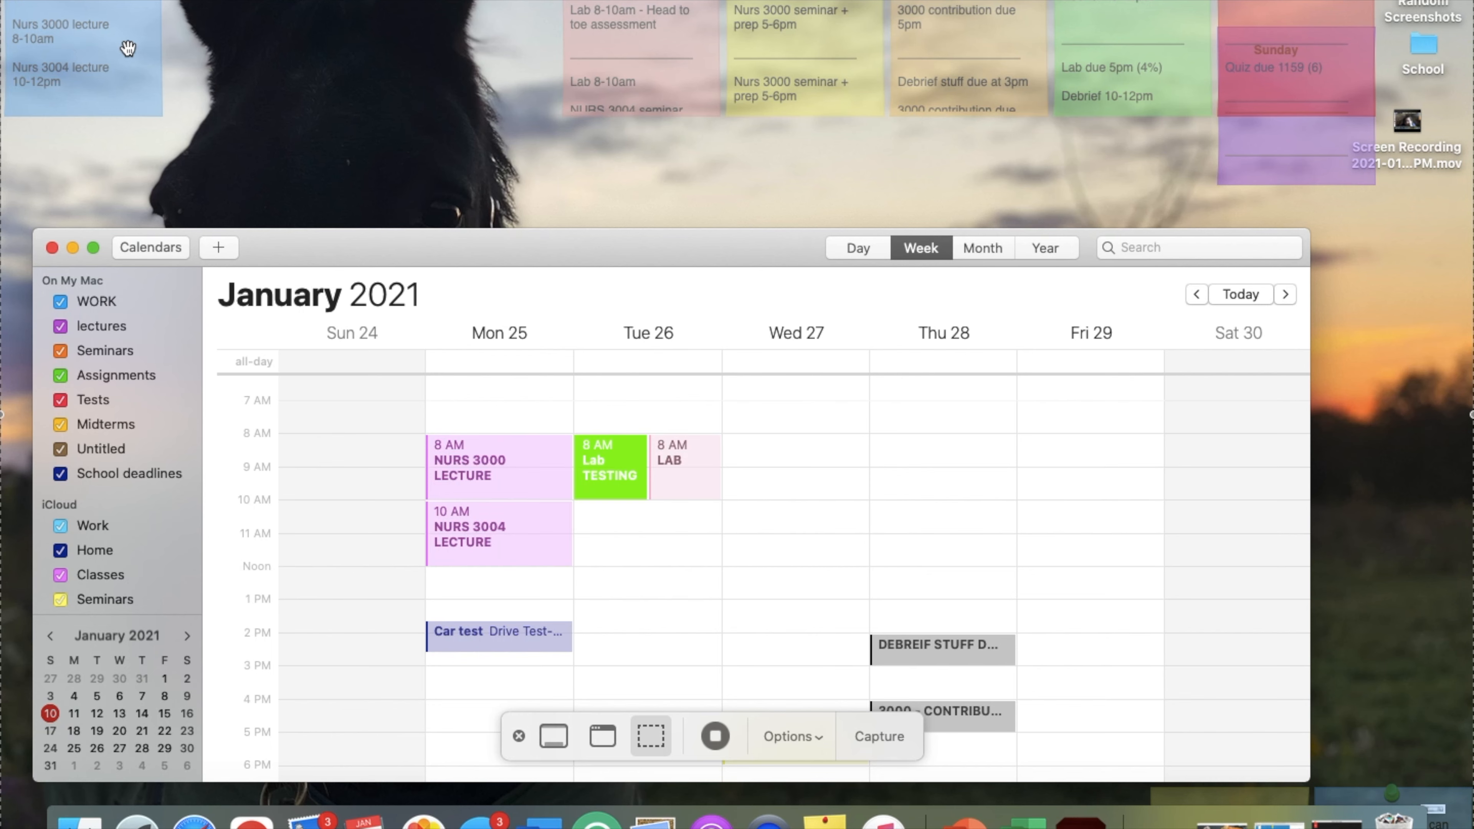
{"action": "mouse_move", "coordinate": [111, 78]}
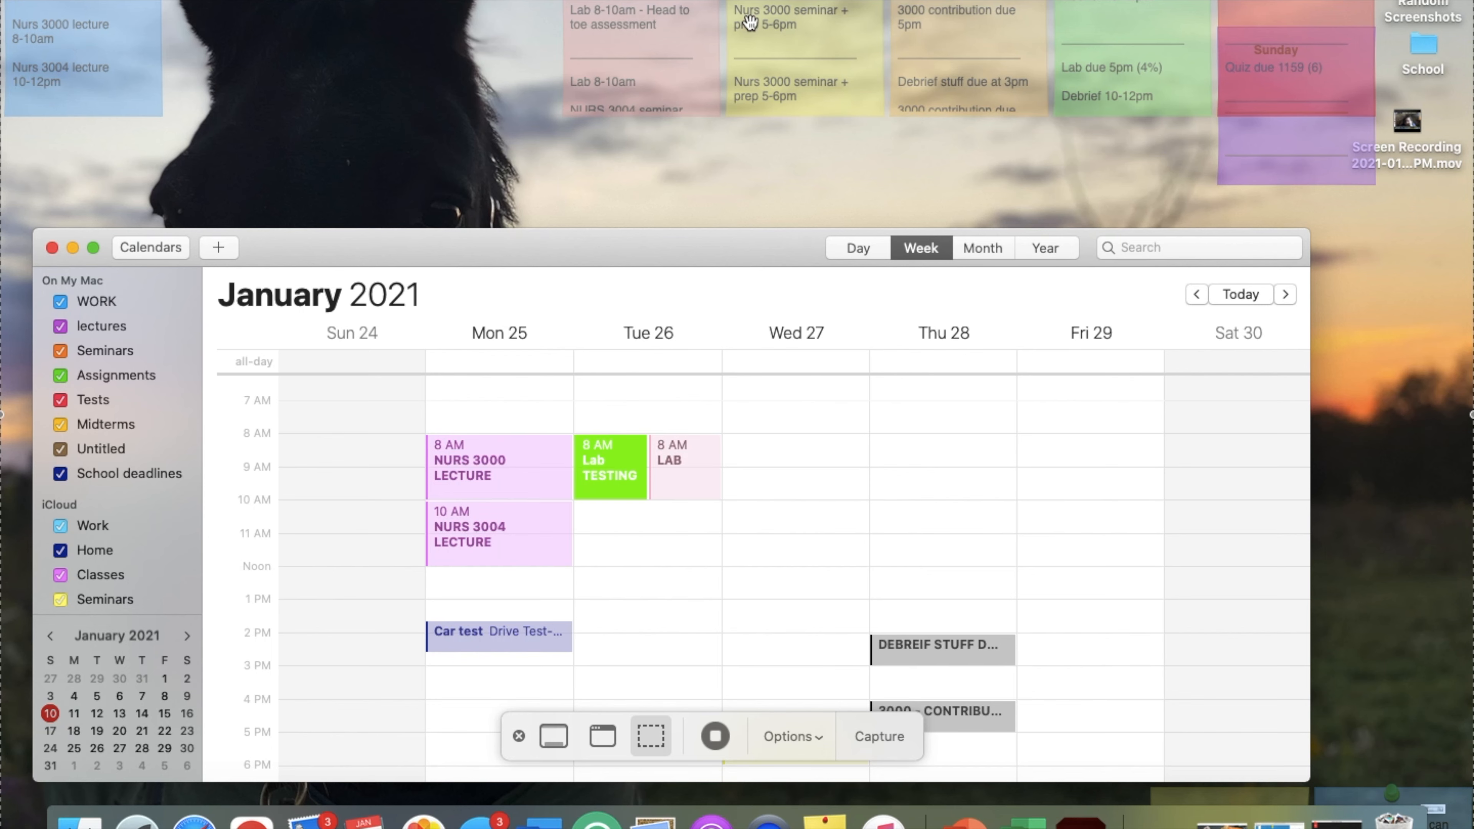
{"action": "mouse_move", "coordinate": [932, 6]}
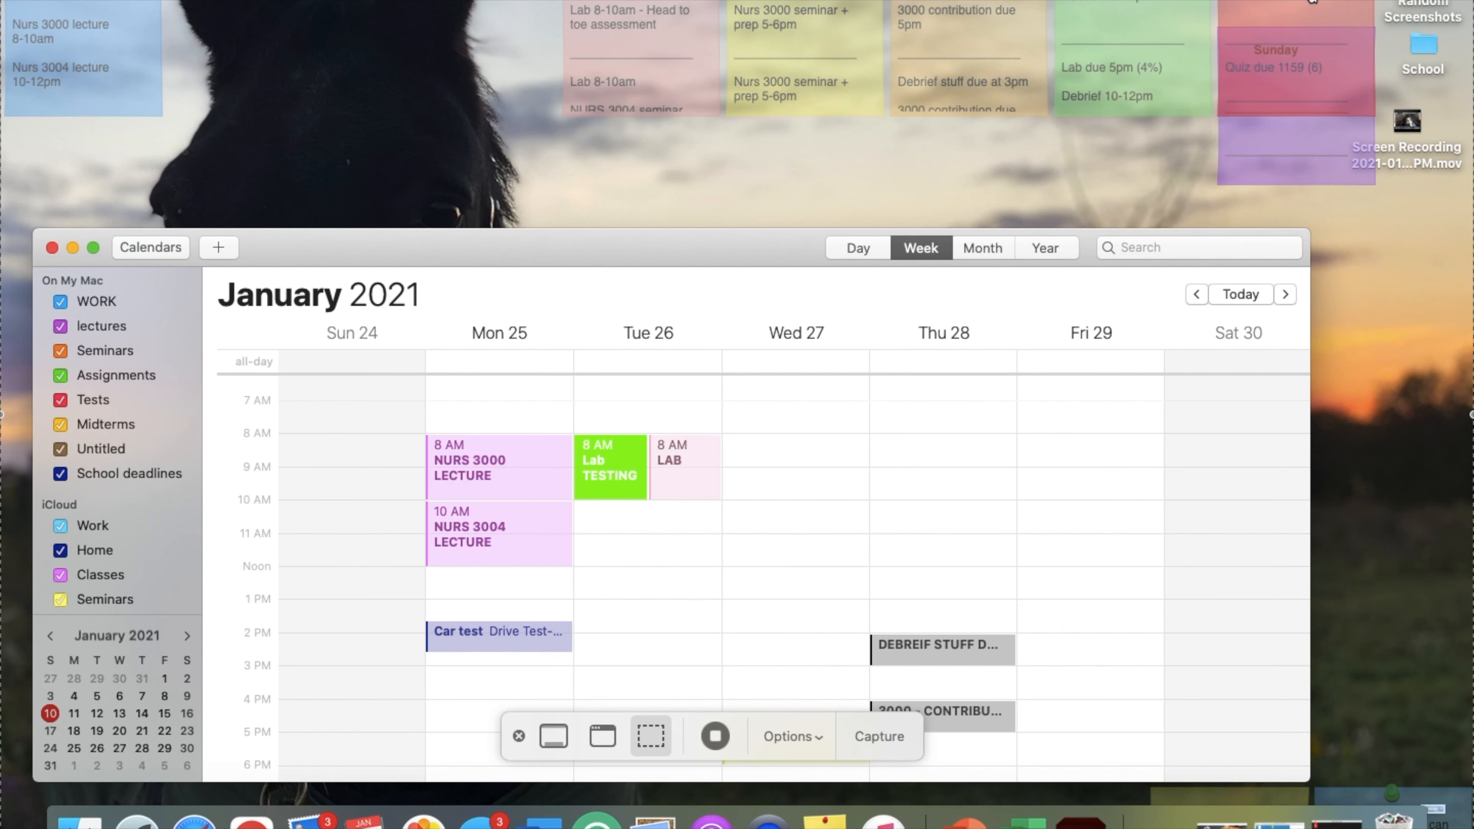
{"action": "mouse_move", "coordinate": [591, 103]}
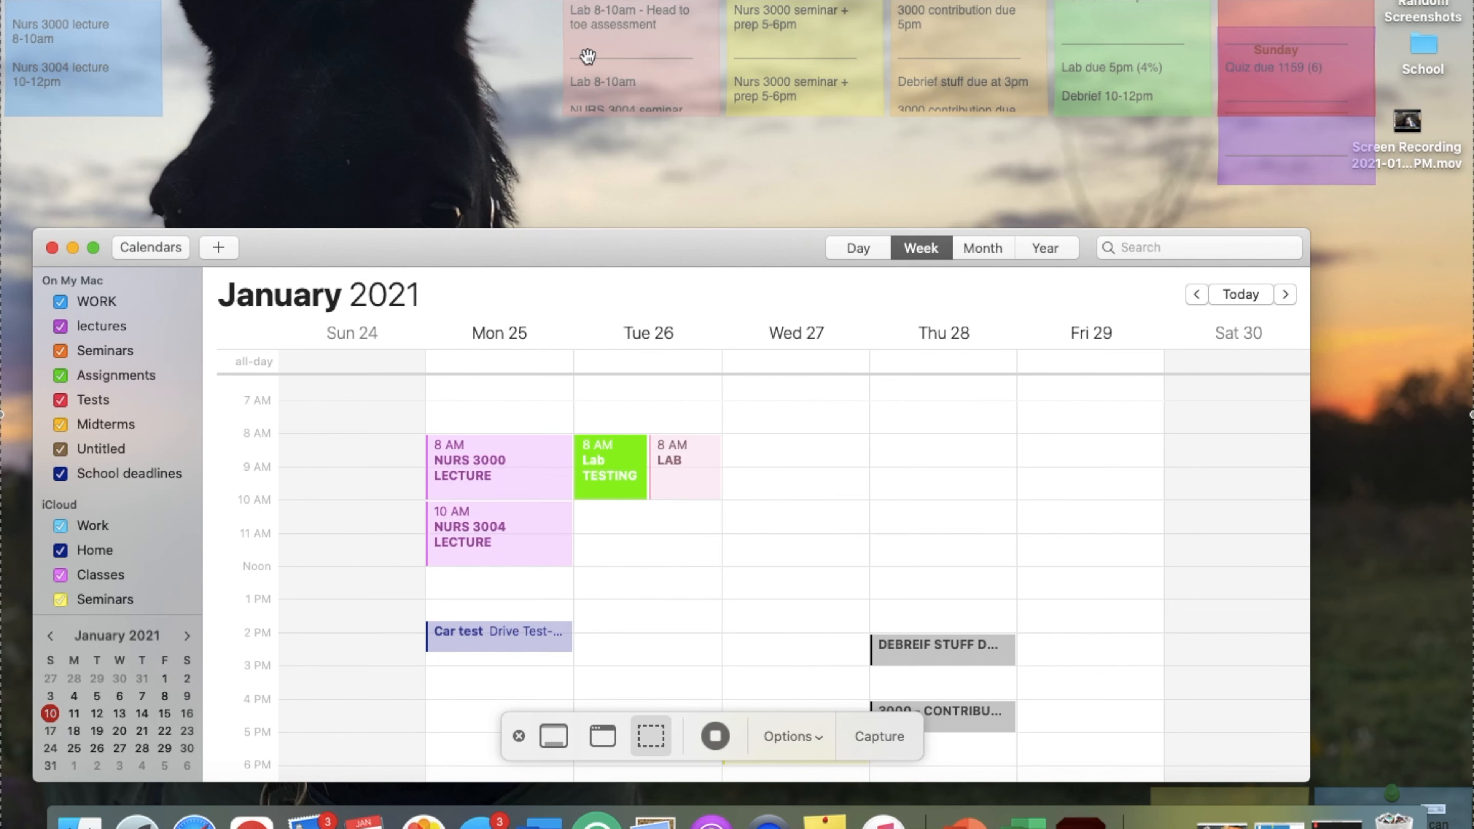
{"action": "mouse_move", "coordinate": [128, 91]}
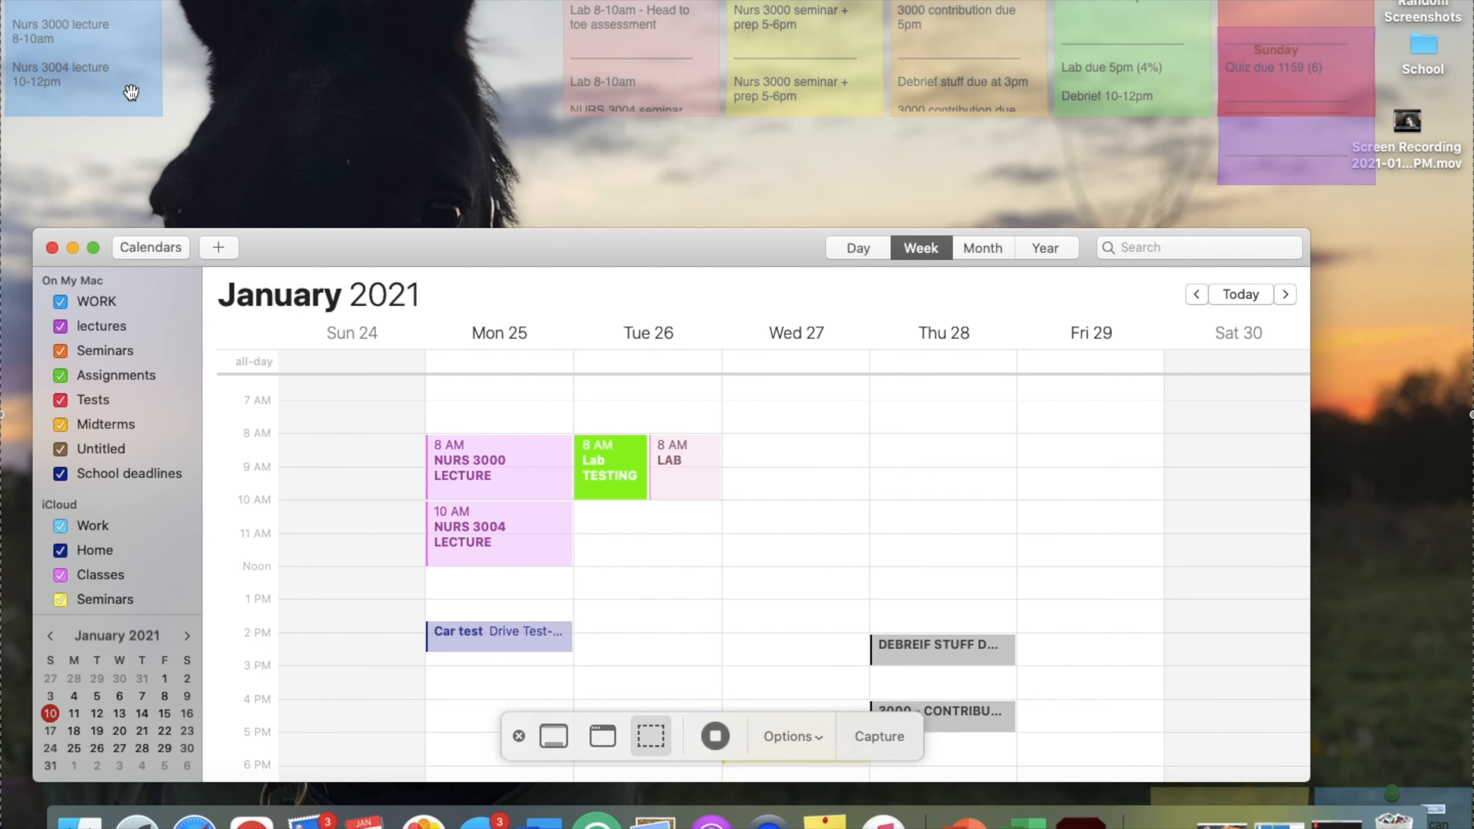
{"action": "mouse_move", "coordinate": [585, 66]}
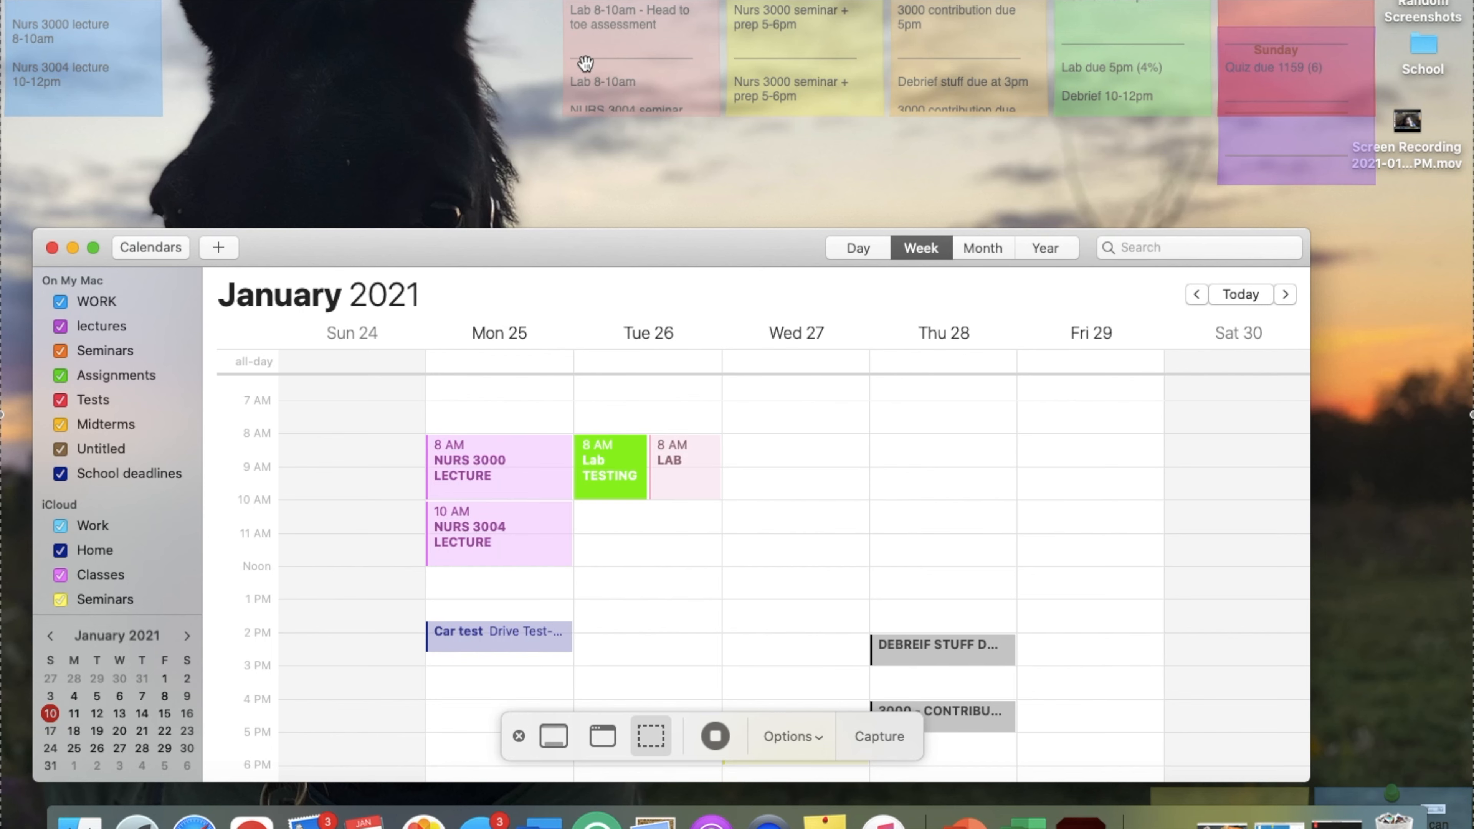
{"action": "mouse_move", "coordinate": [655, 81]}
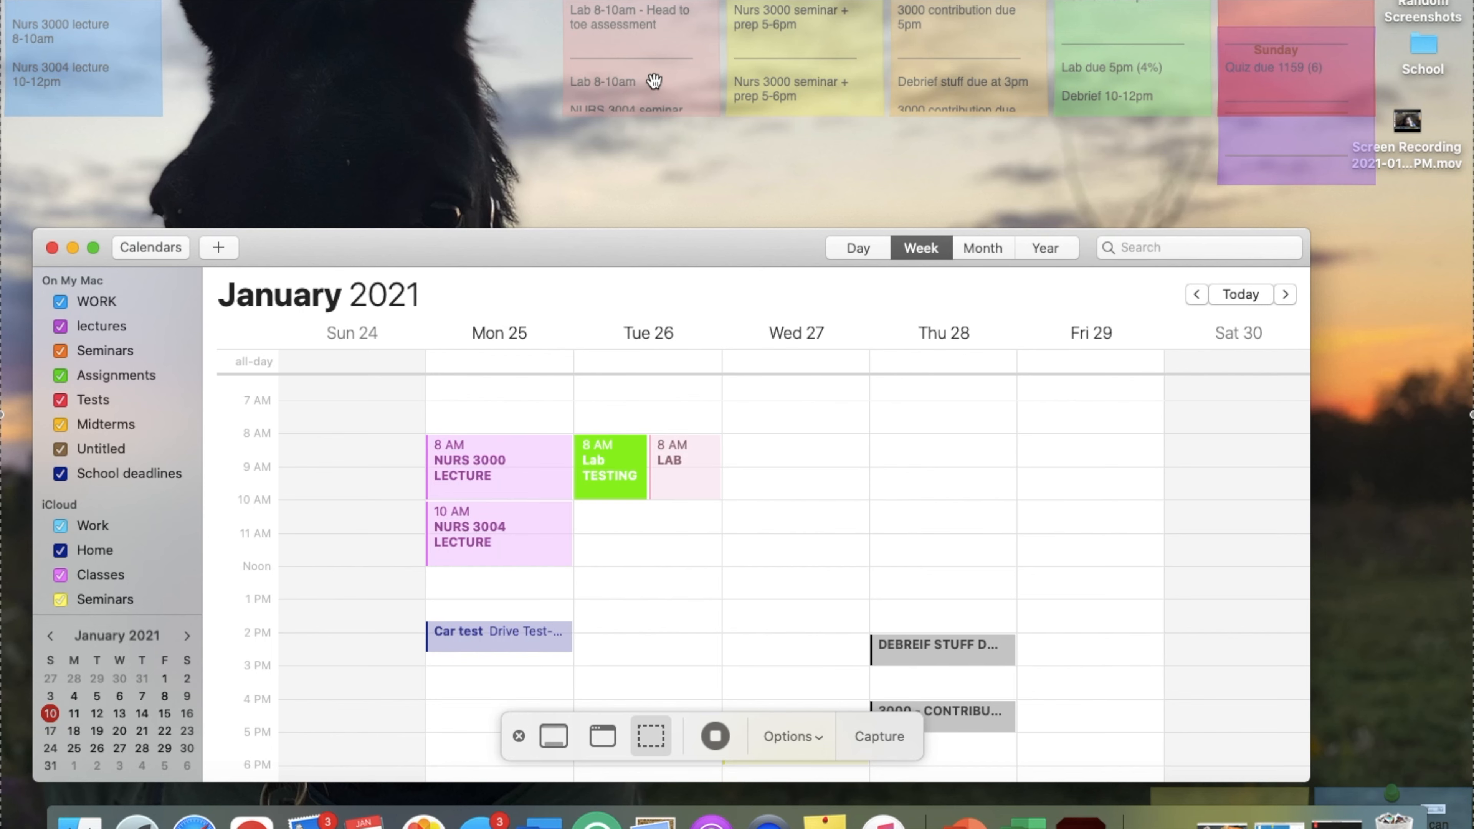
{"action": "mouse_move", "coordinate": [662, 115]}
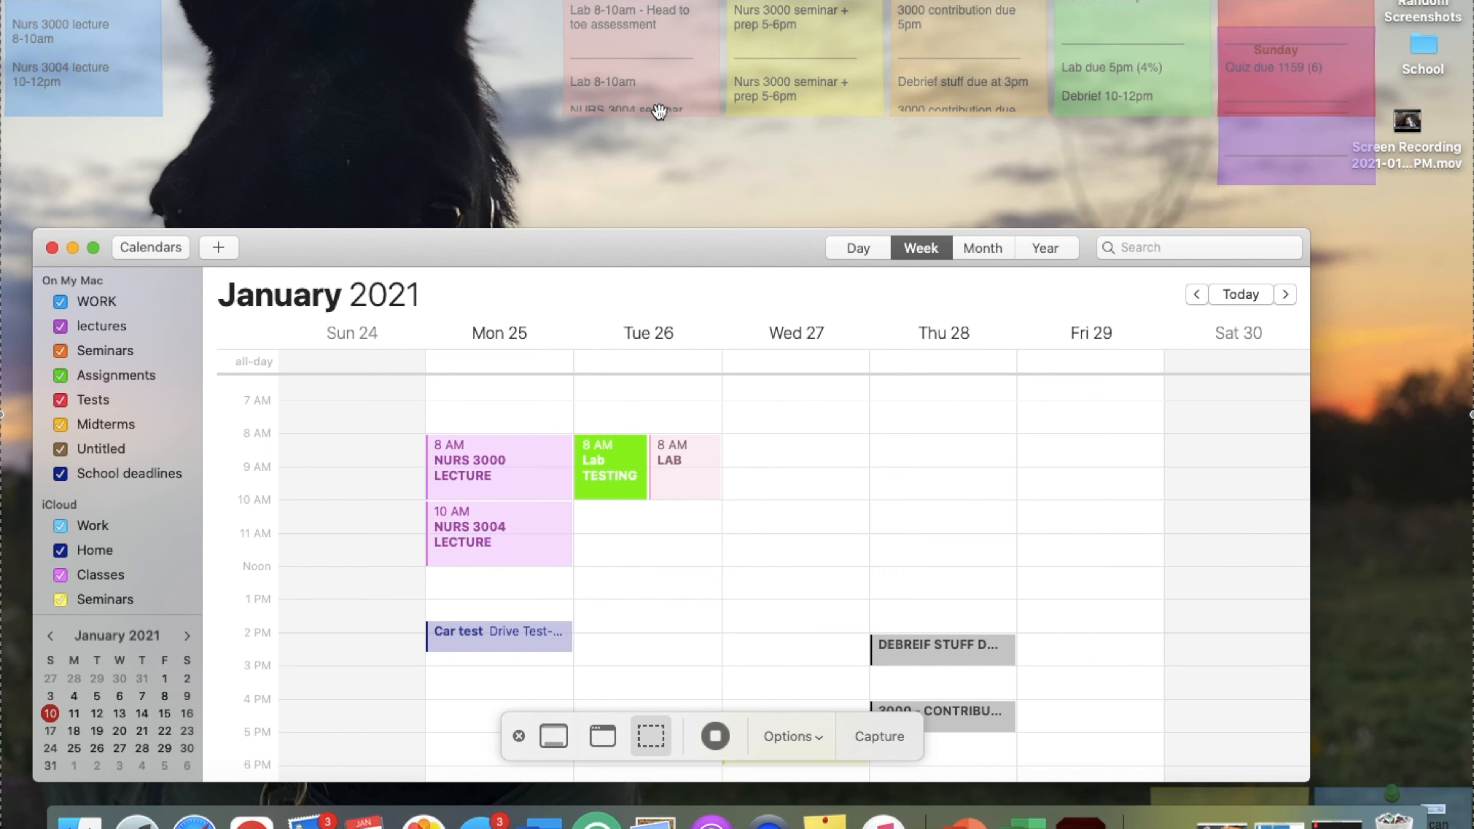
{"action": "mouse_move", "coordinate": [1027, 77]}
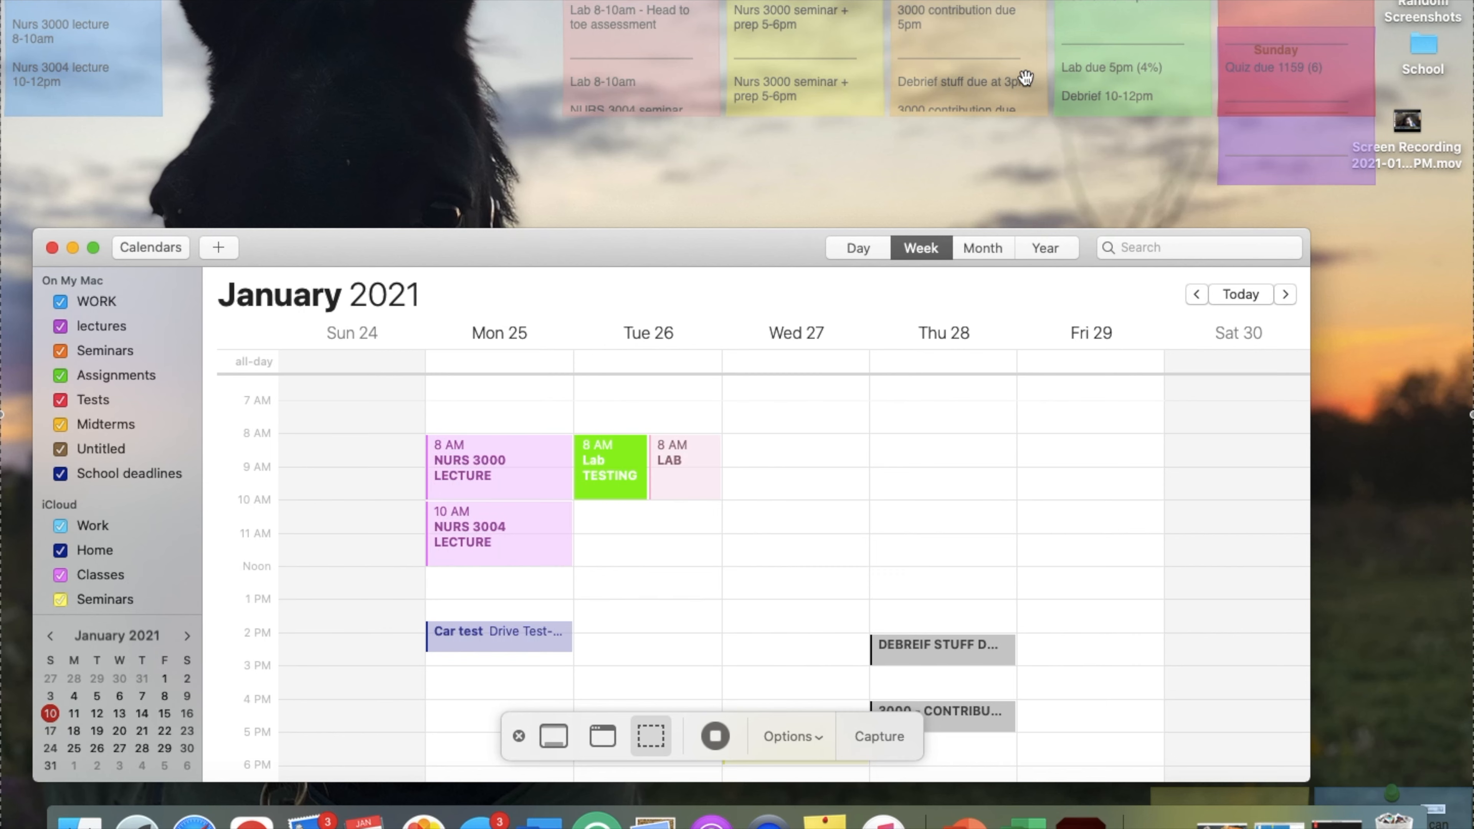
{"action": "mouse_move", "coordinate": [1148, 159]}
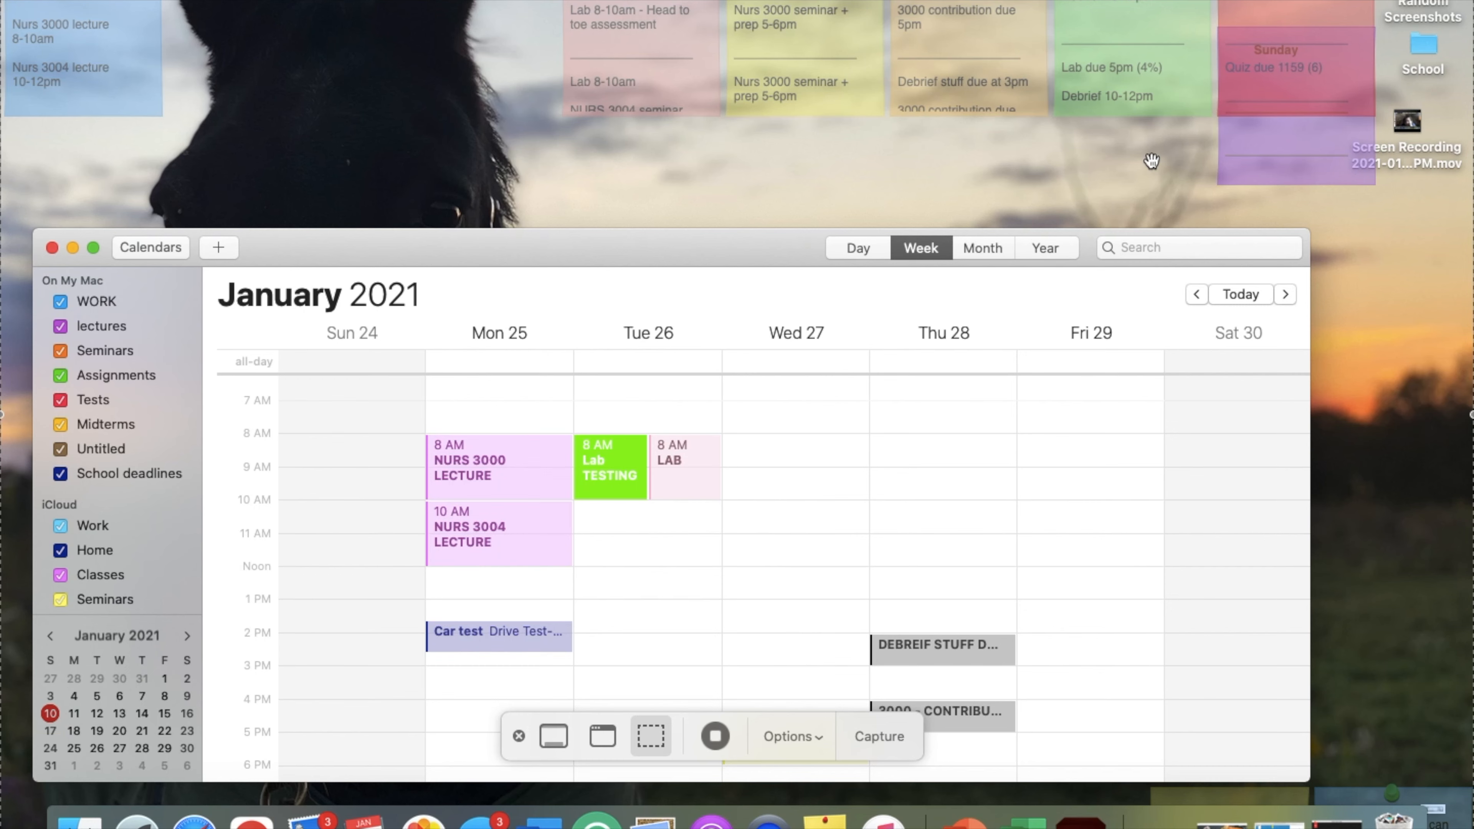
{"action": "mouse_move", "coordinate": [973, 75]}
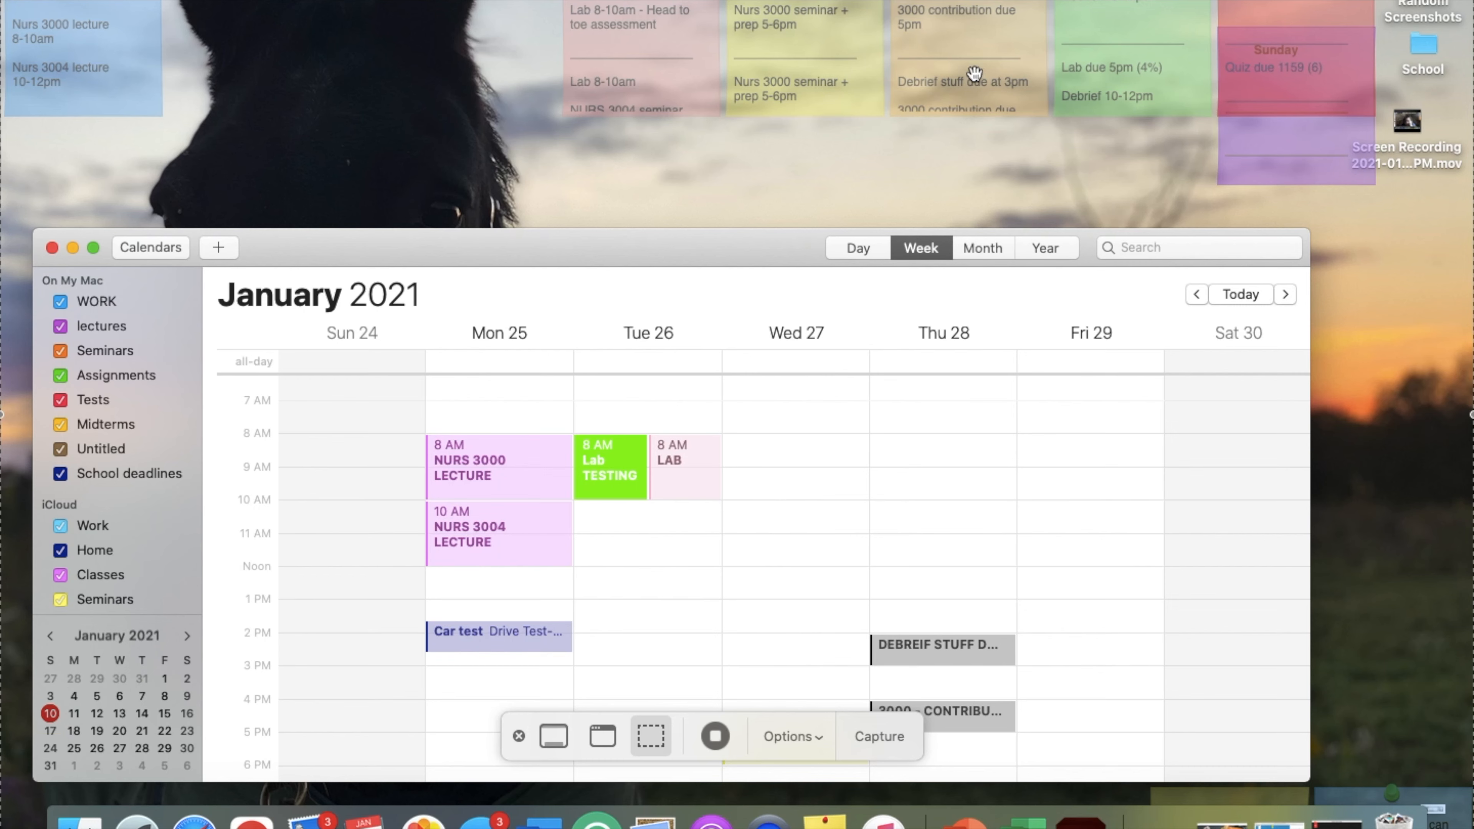